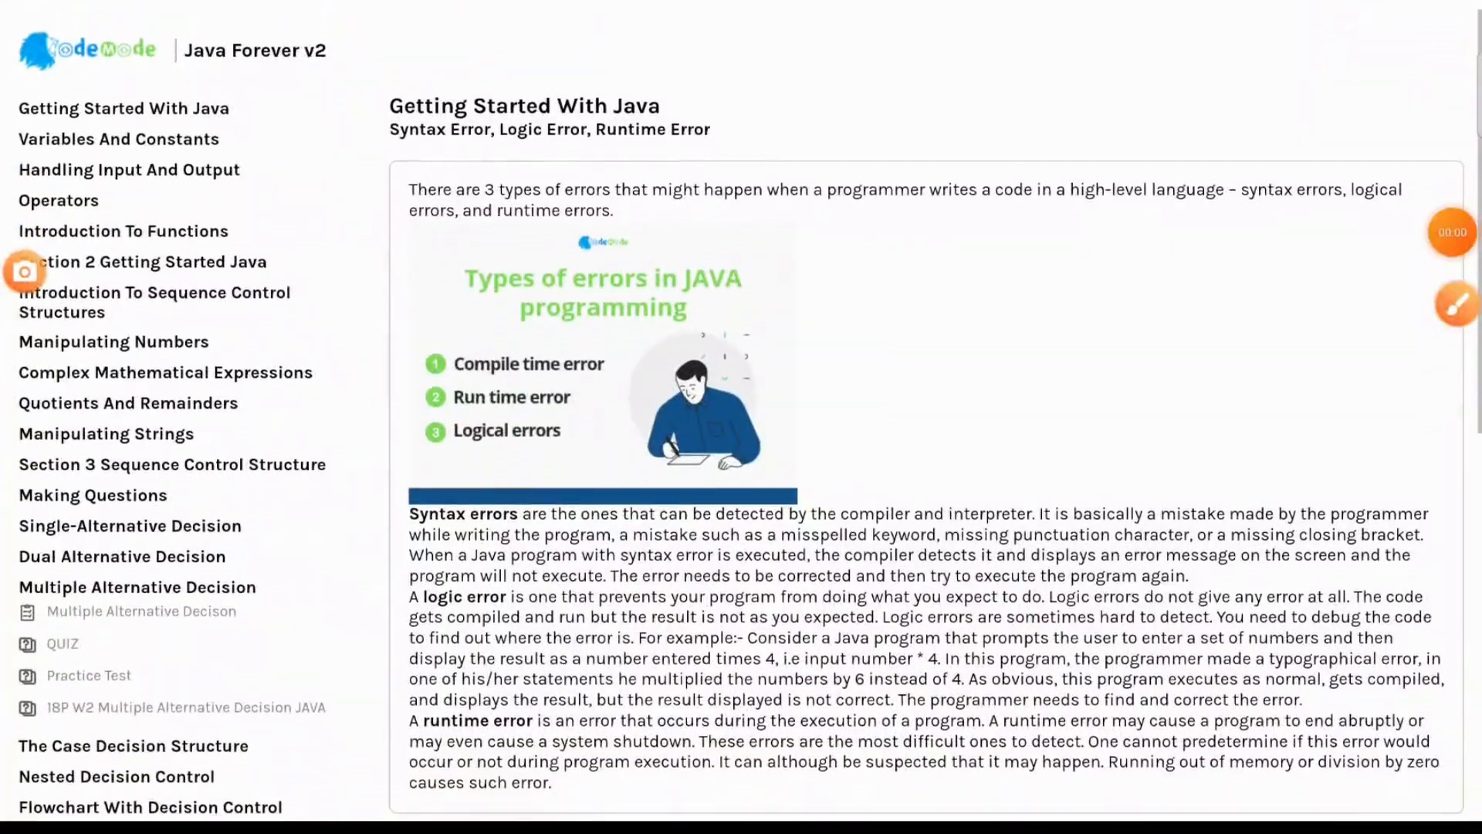
Step: Scroll down to the Types of errors in JAVA image and draw an opening red brace beside it
scroll(down, 3)
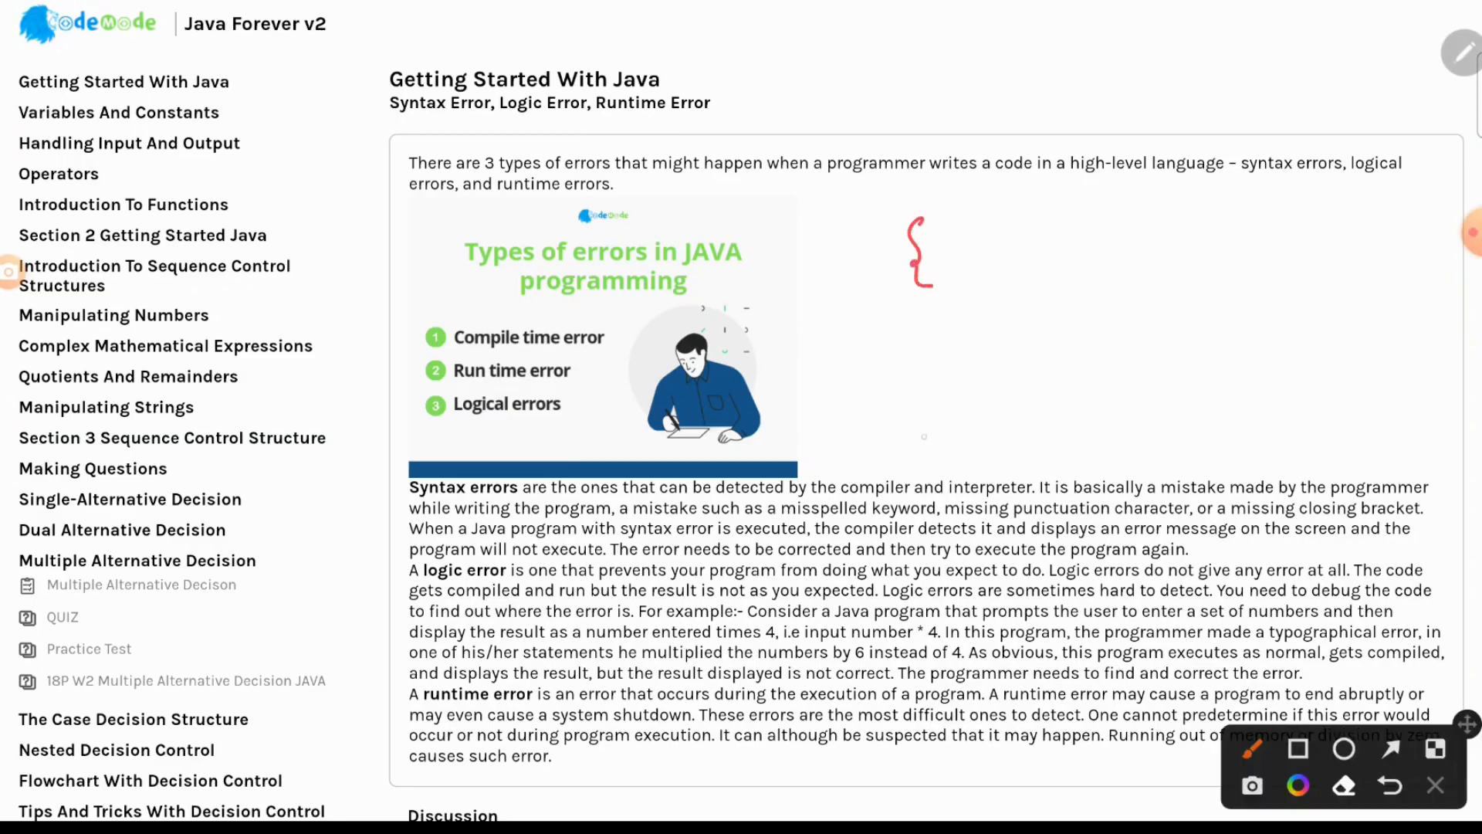
Step: Draw a closing brace, a dashed line ending in an X, another X, and a boxed 'Code'
drag(925, 427, 925, 492)
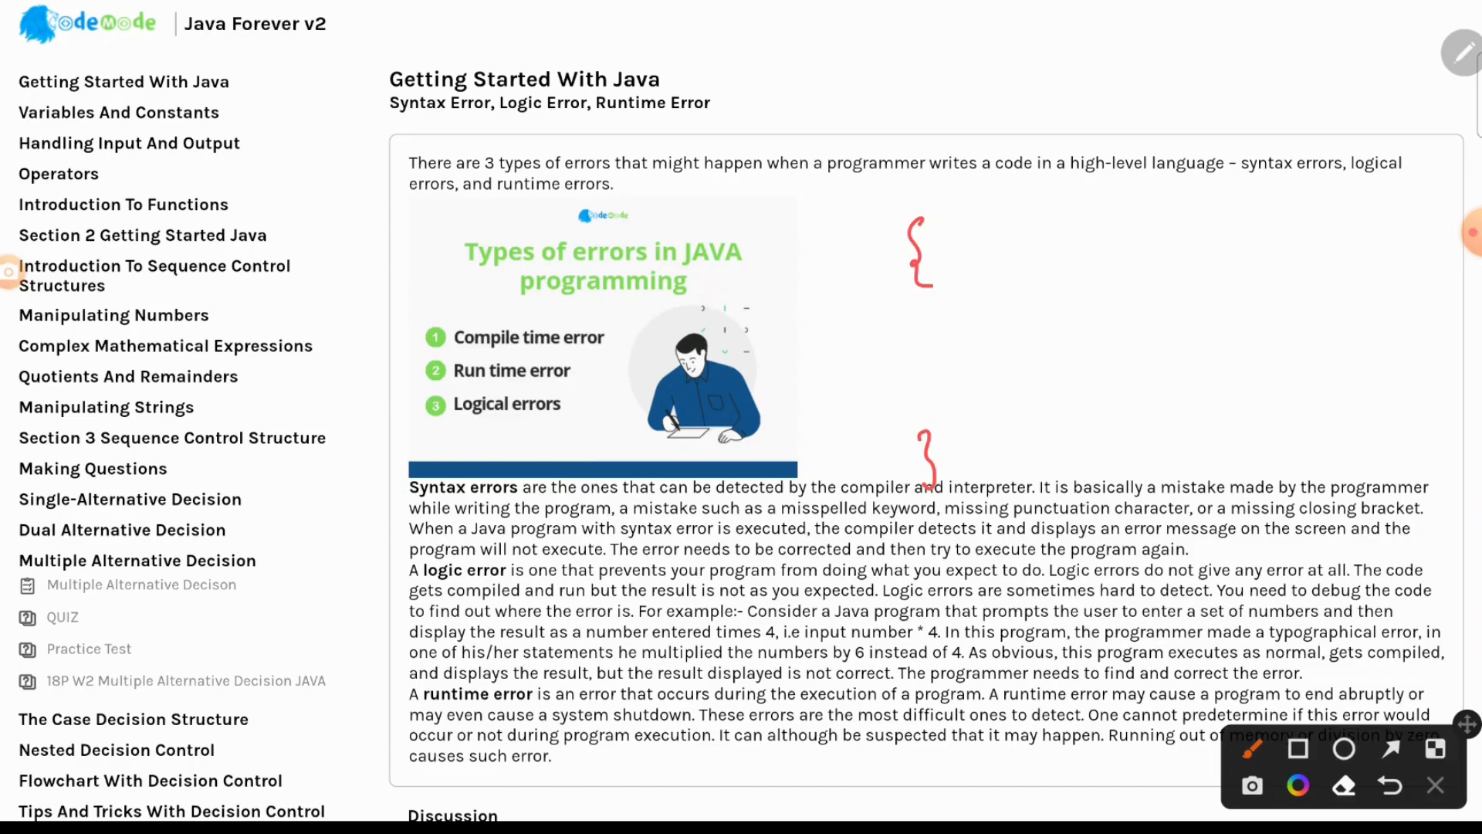
drag(979, 326, 1106, 317)
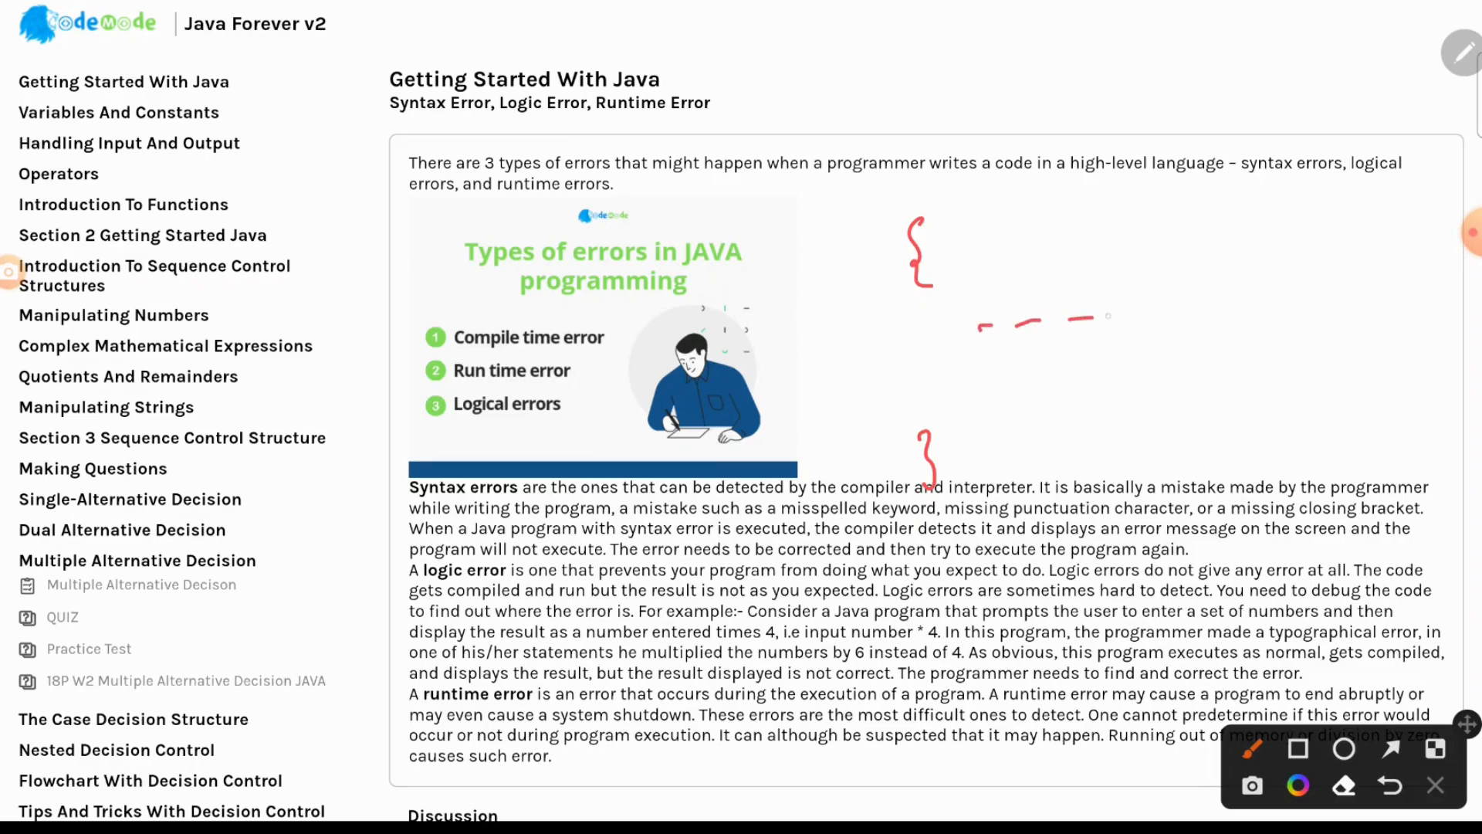
drag(1124, 317, 1187, 298)
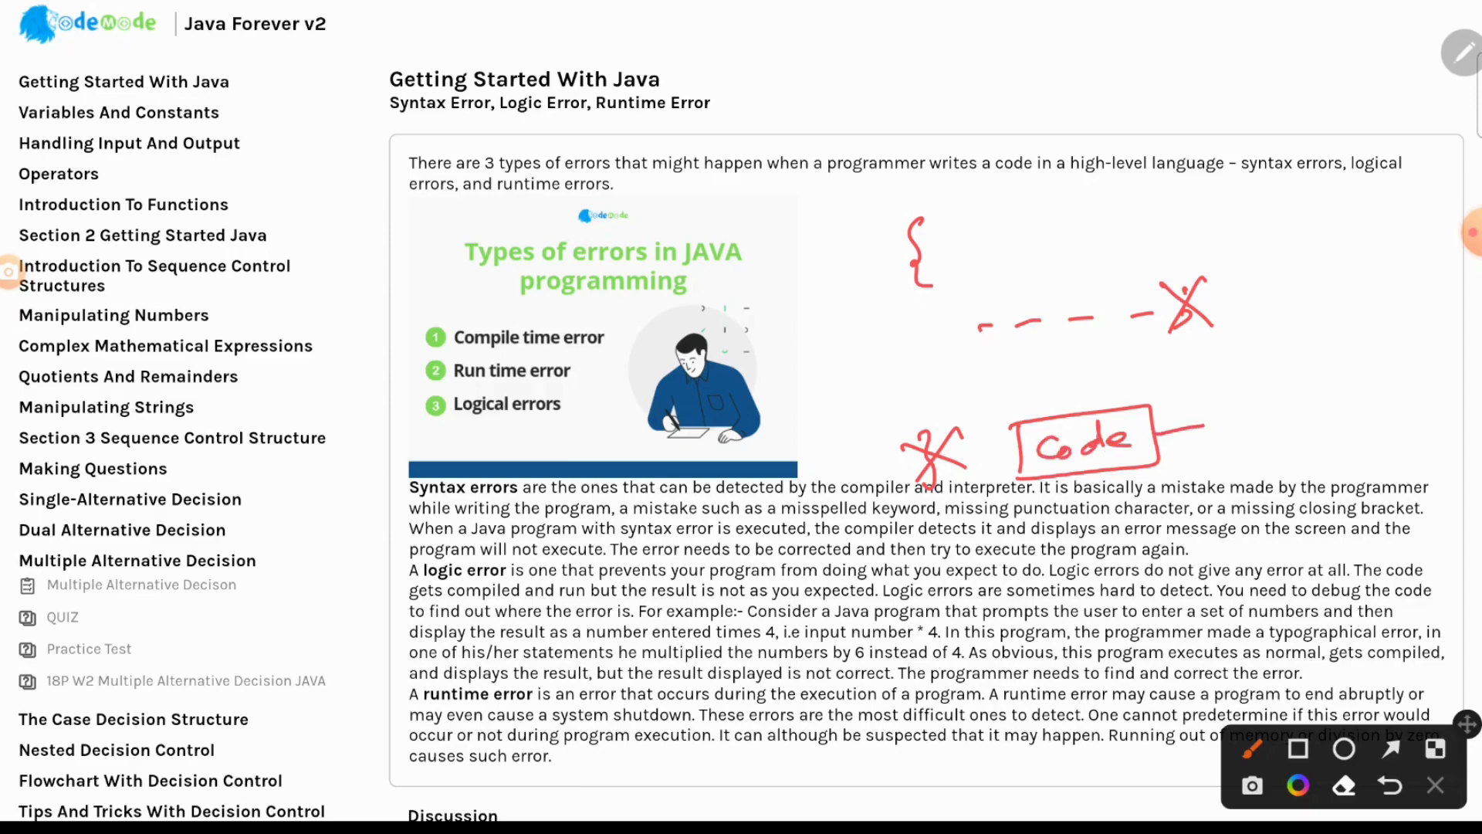
Step: Sketch an arrow from 'Code' to a boxed 'Compiler', then on to an empty box
drag(1158, 430, 1352, 426)
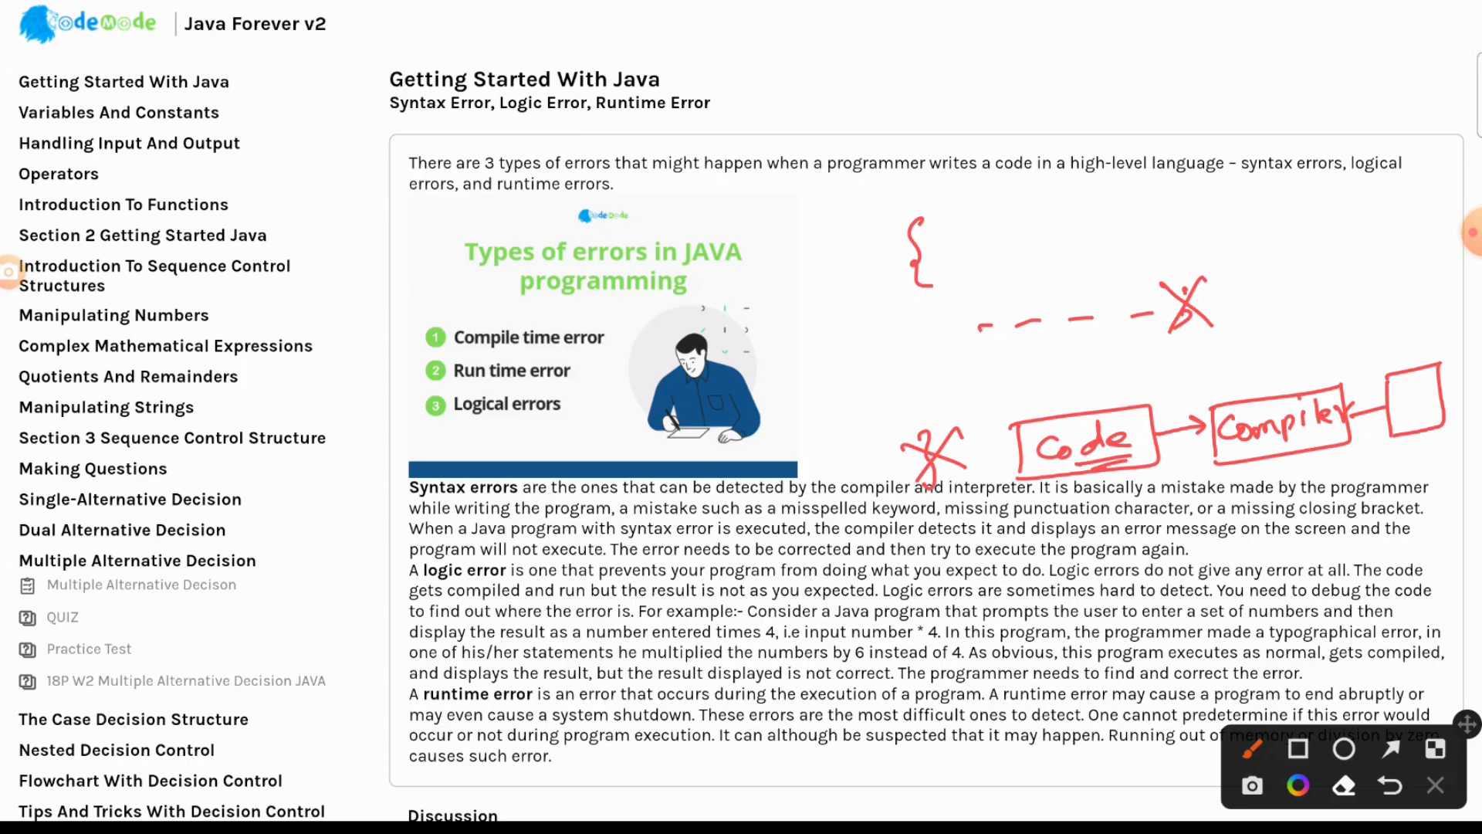
Step: Draw a downward arrow into the Compiler box and a small mark inside the last box
drag(1266, 354, 1276, 392)
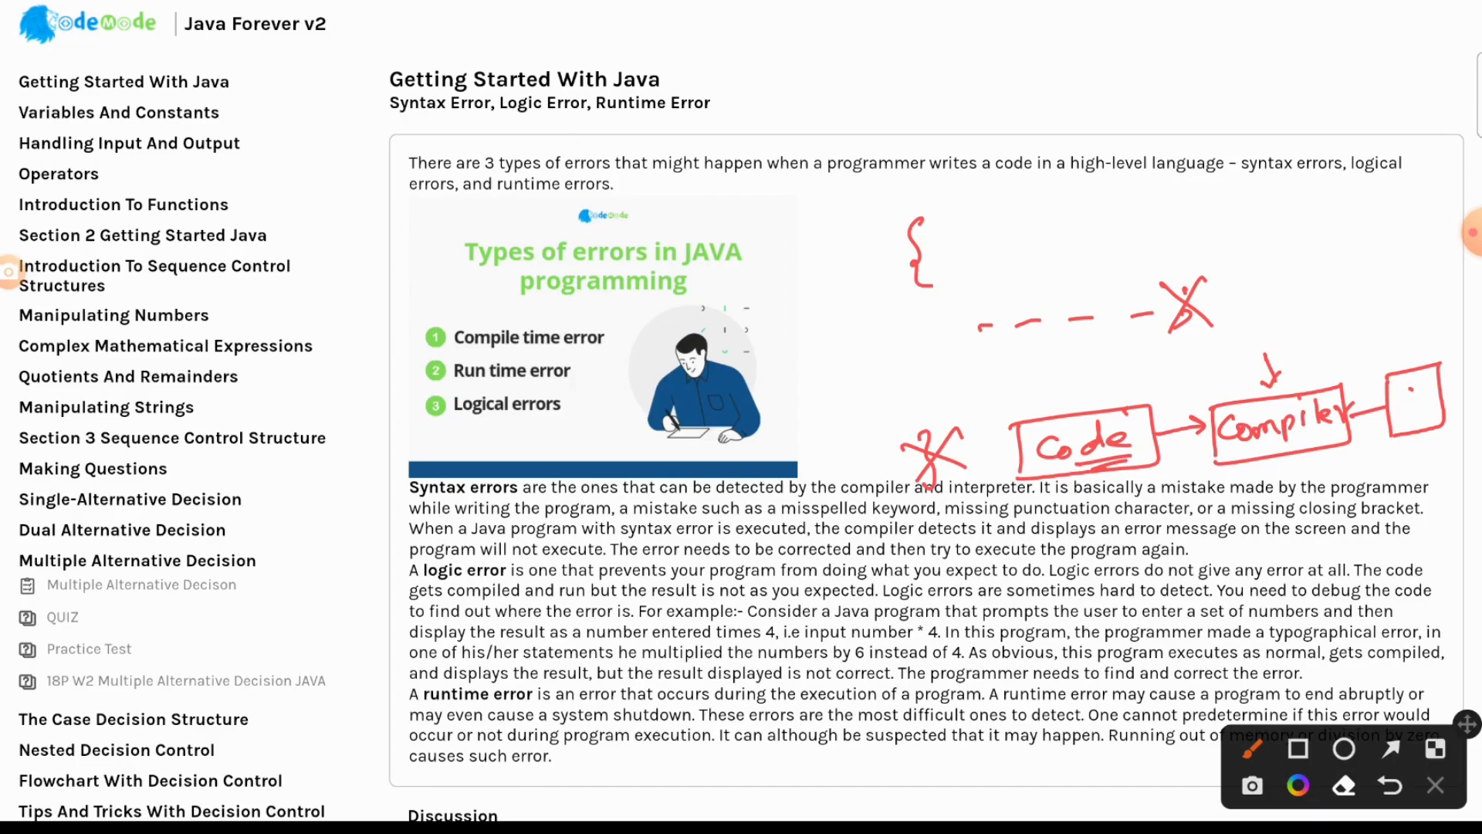
Step: Clear the red ink, write I = P×R×T/100 with T as years, then draw one box
click(1436, 786)
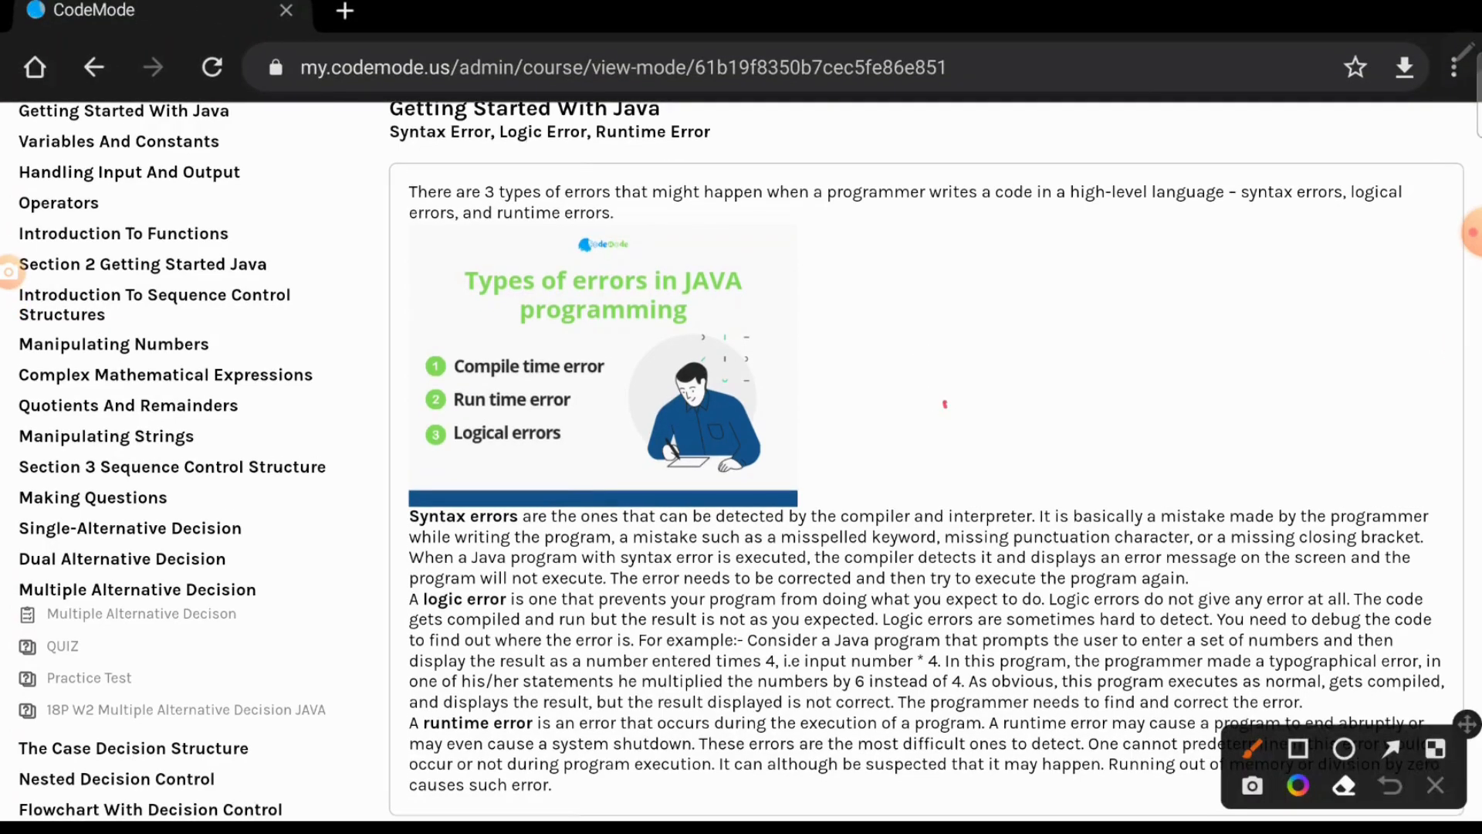
drag(931, 407, 1102, 378)
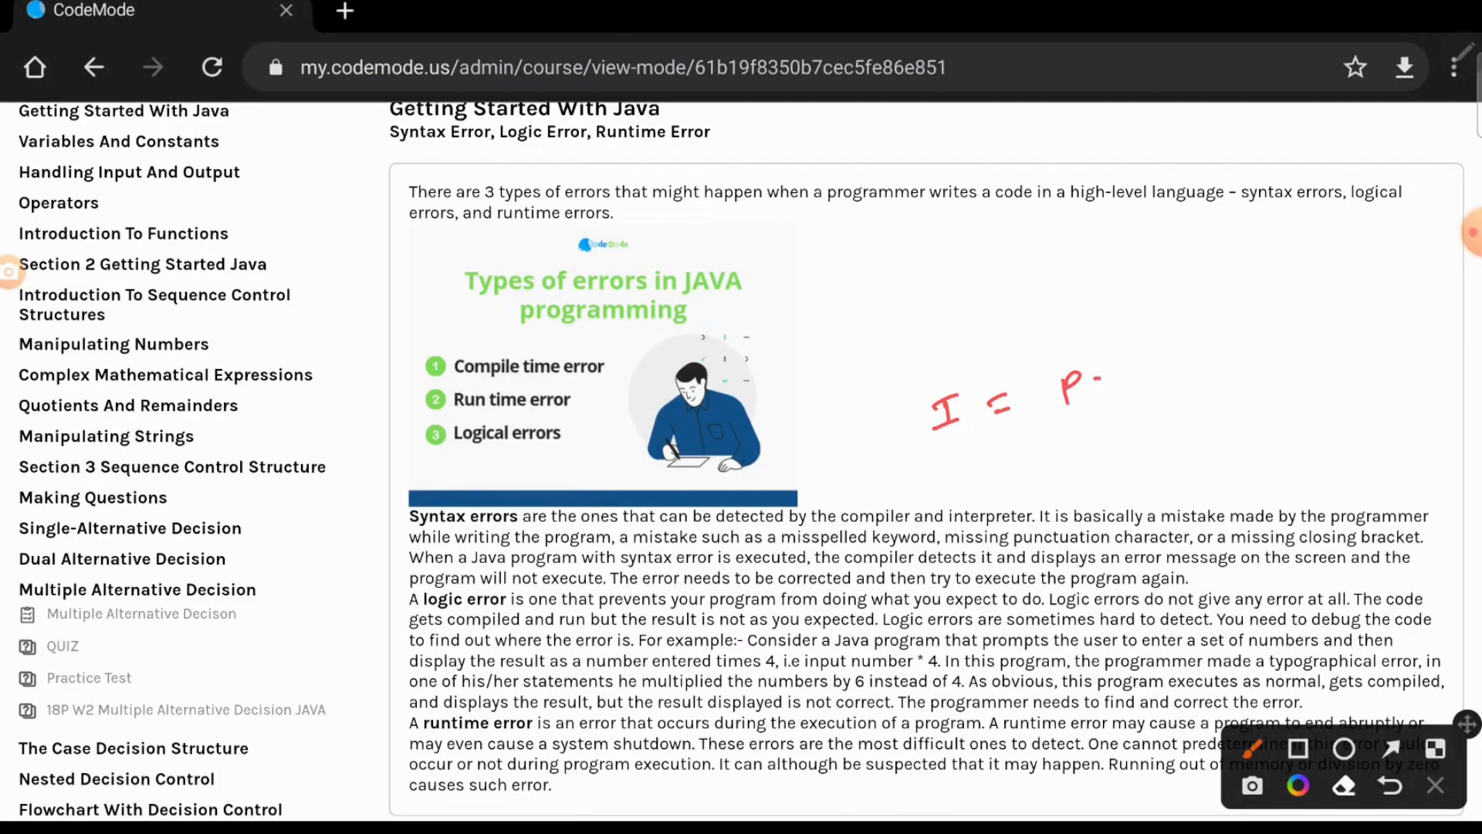
drag(1097, 378, 1209, 369)
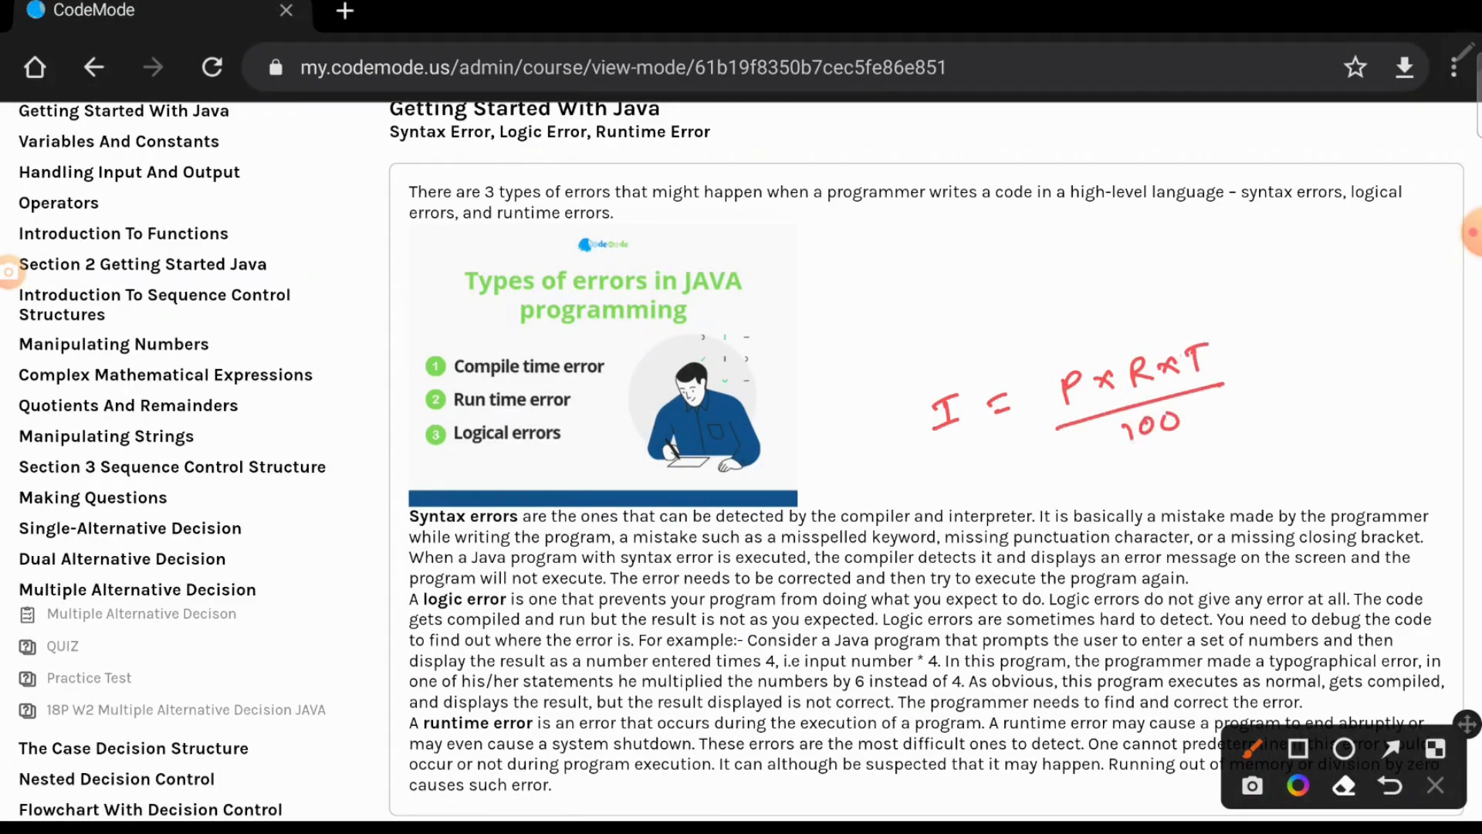
drag(1200, 341, 1229, 303)
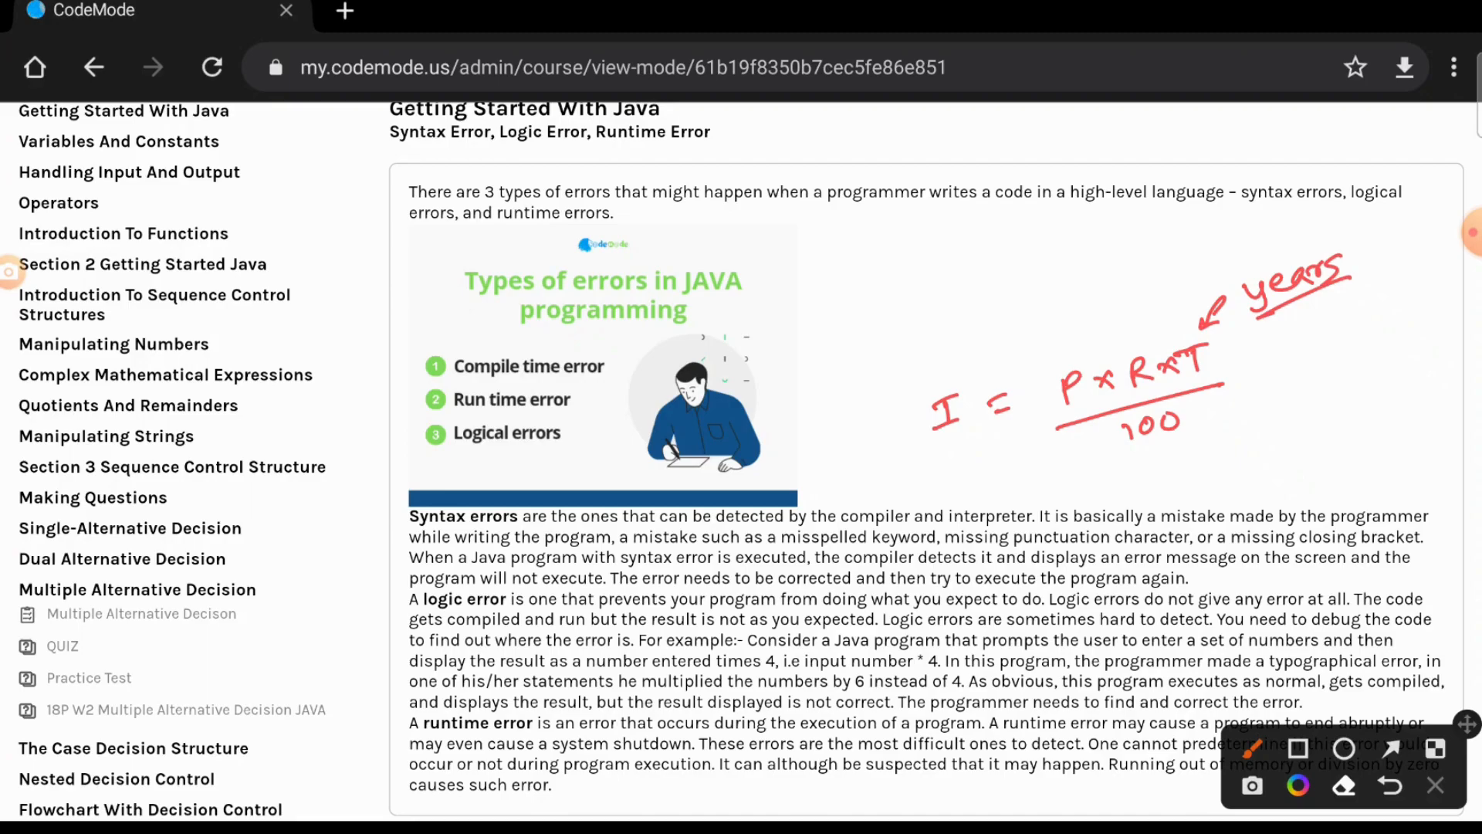
drag(935, 426, 969, 449)
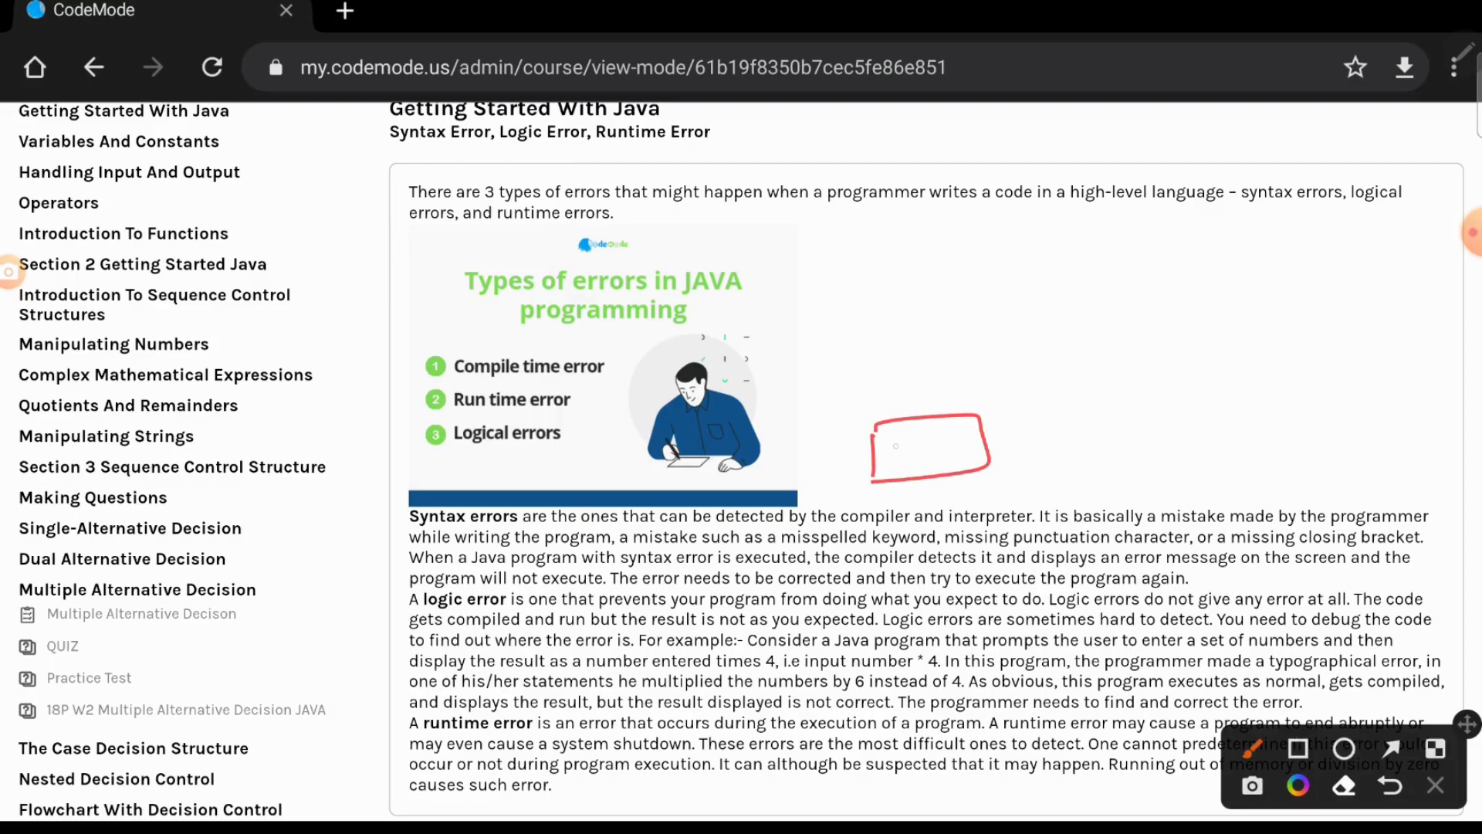
Step: Sketch the flow Code → Compiler → IL → M/c, with 'Computer' arrowed down into M/c
drag(884, 450, 1021, 434)
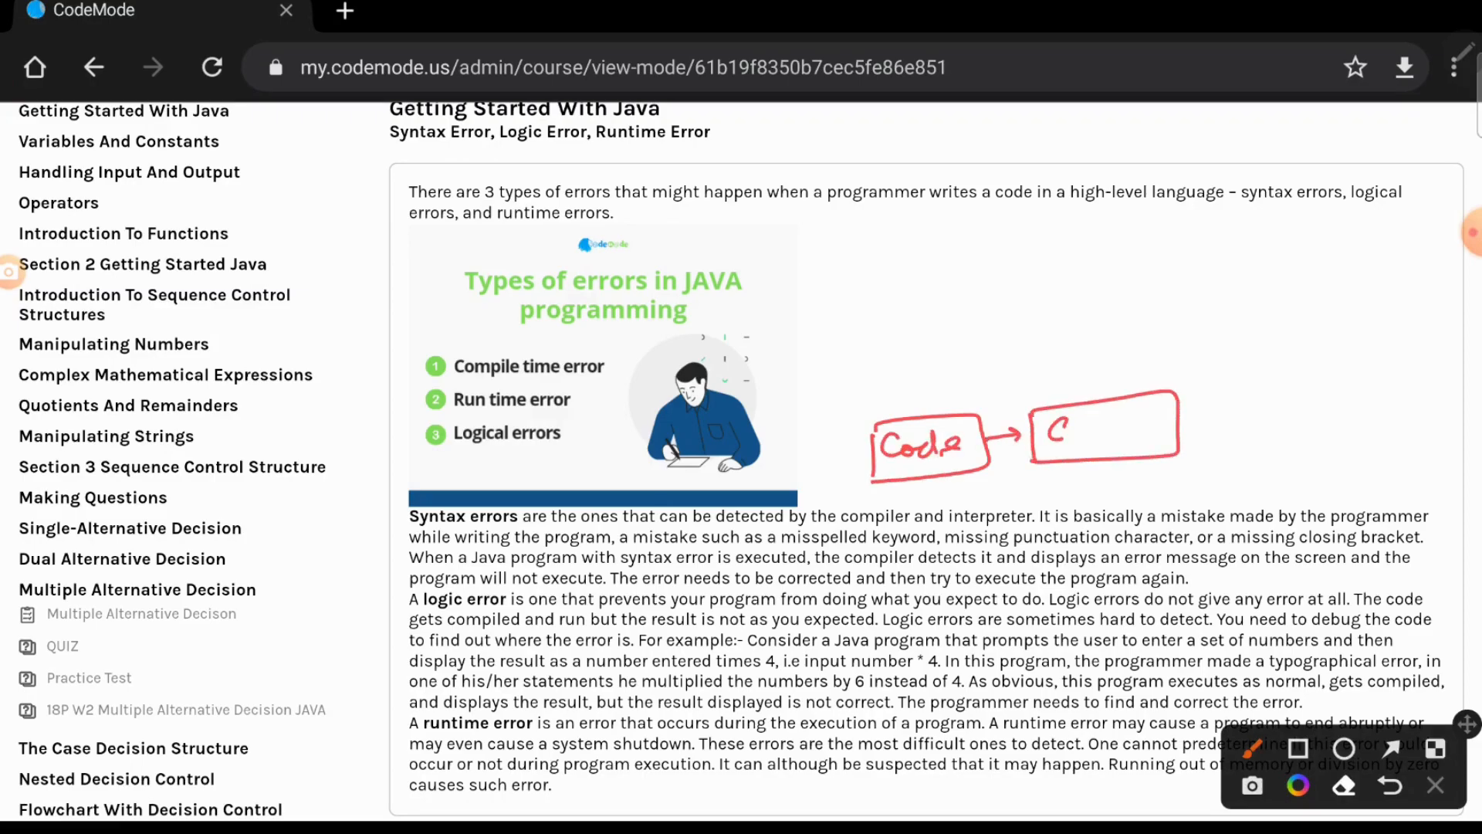
drag(1049, 430, 1121, 430)
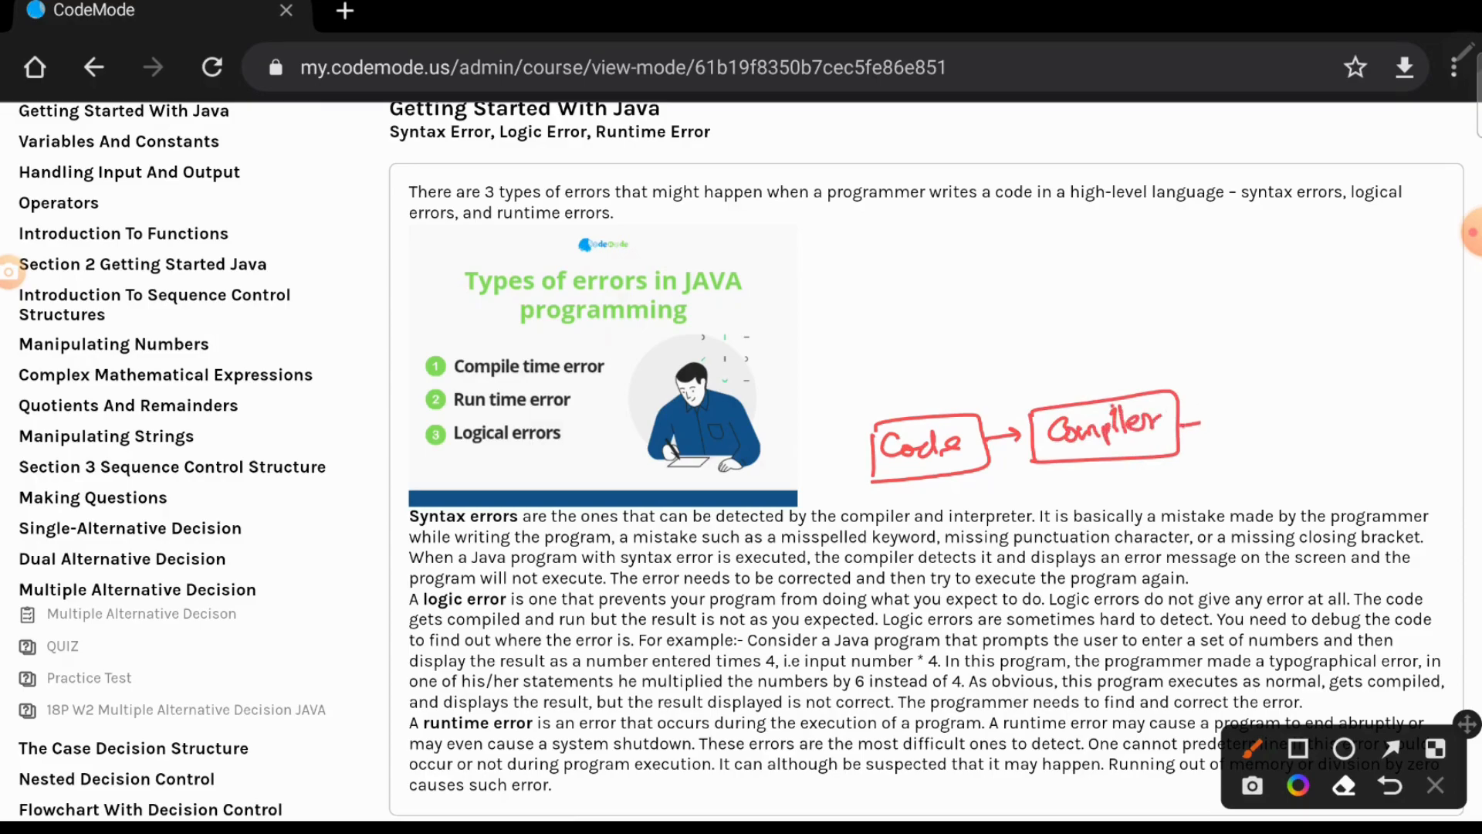
drag(1219, 434, 1333, 416)
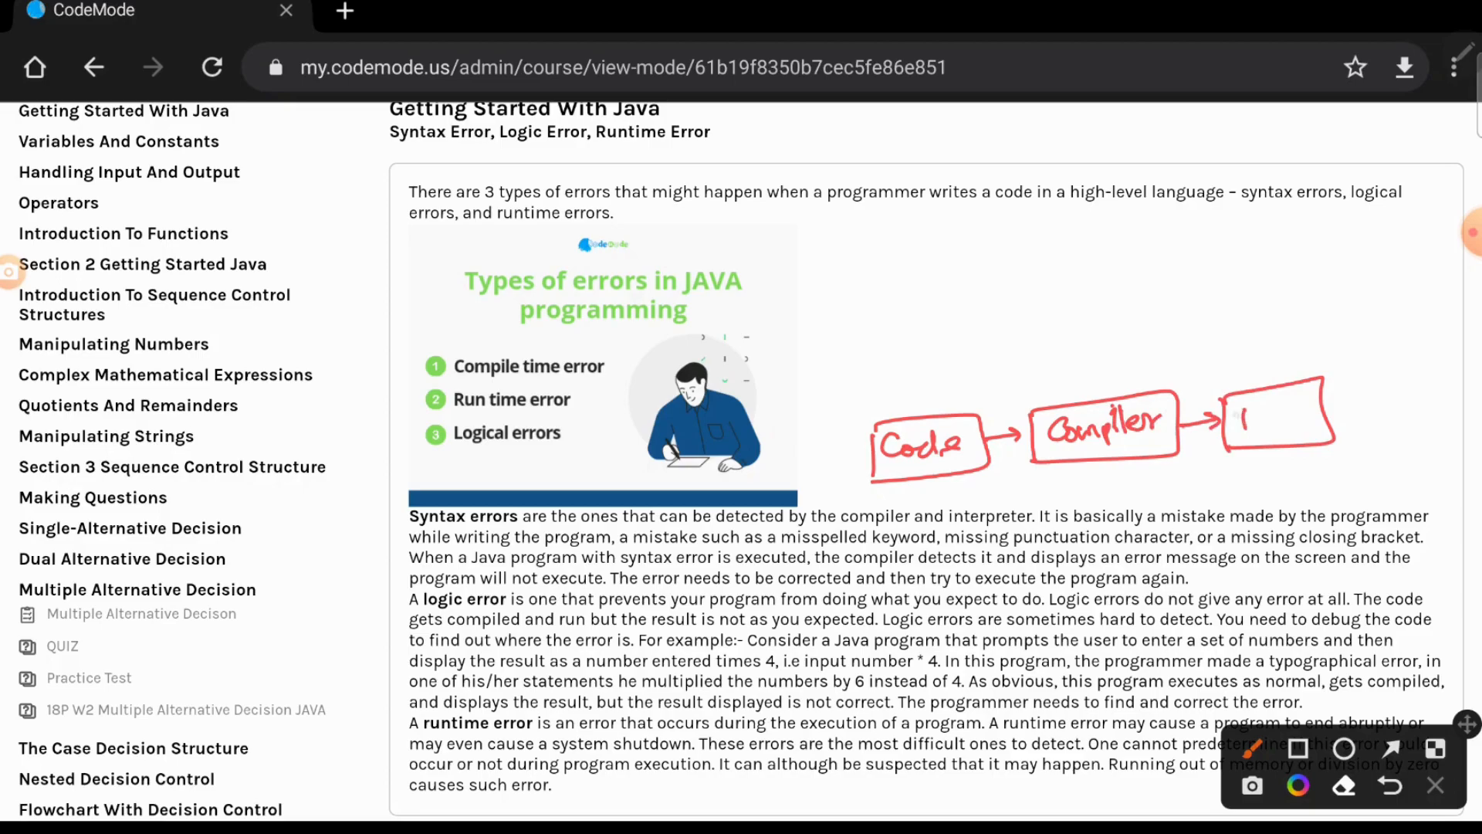
drag(1238, 421, 1371, 416)
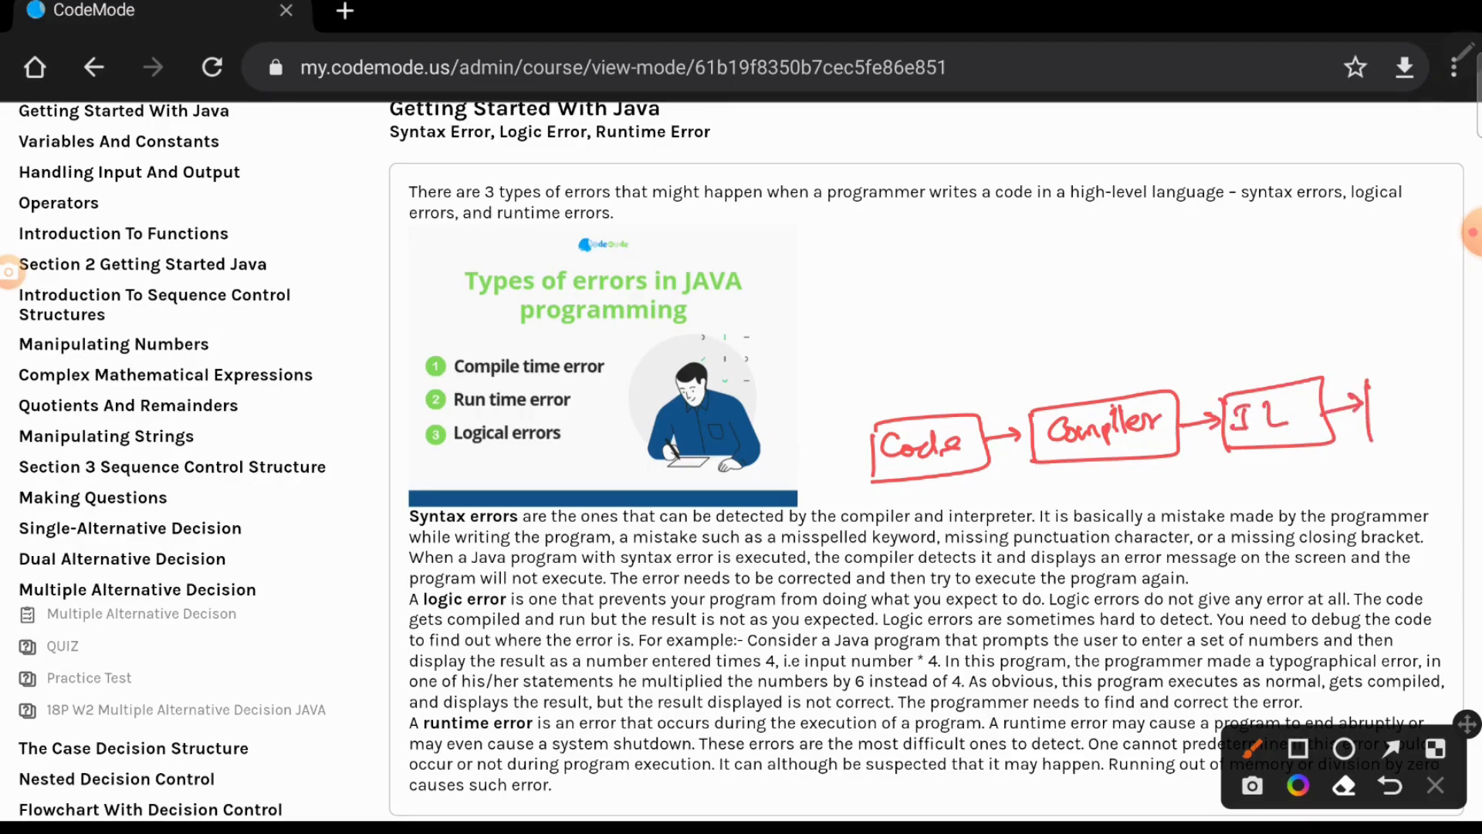
drag(1371, 396, 1461, 396)
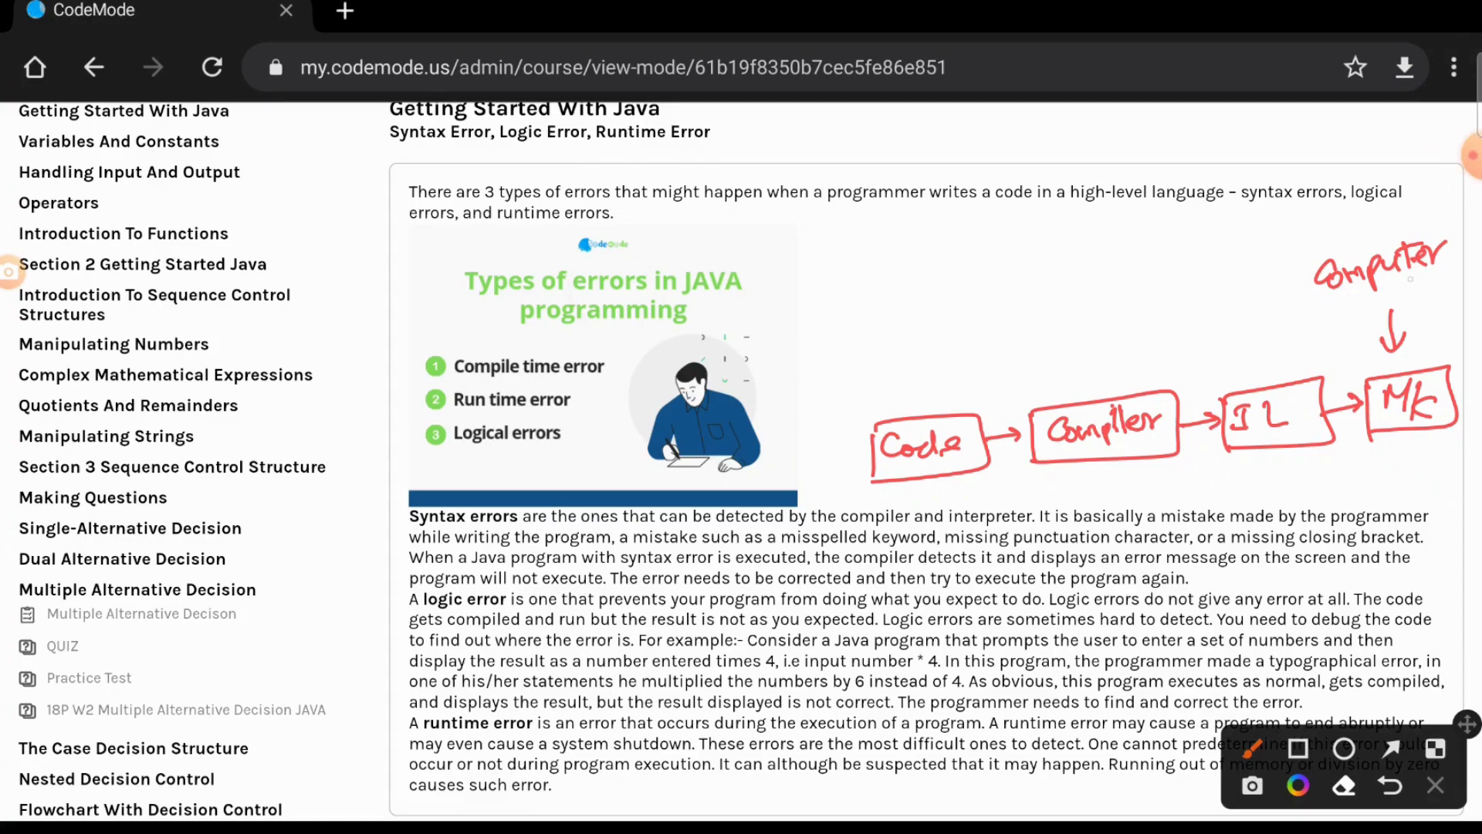
Step: Draw a circled 'Time' arrowing into Compiler, with 'Distance' and 'Velocity' labels around it
drag(1334, 303, 1436, 283)
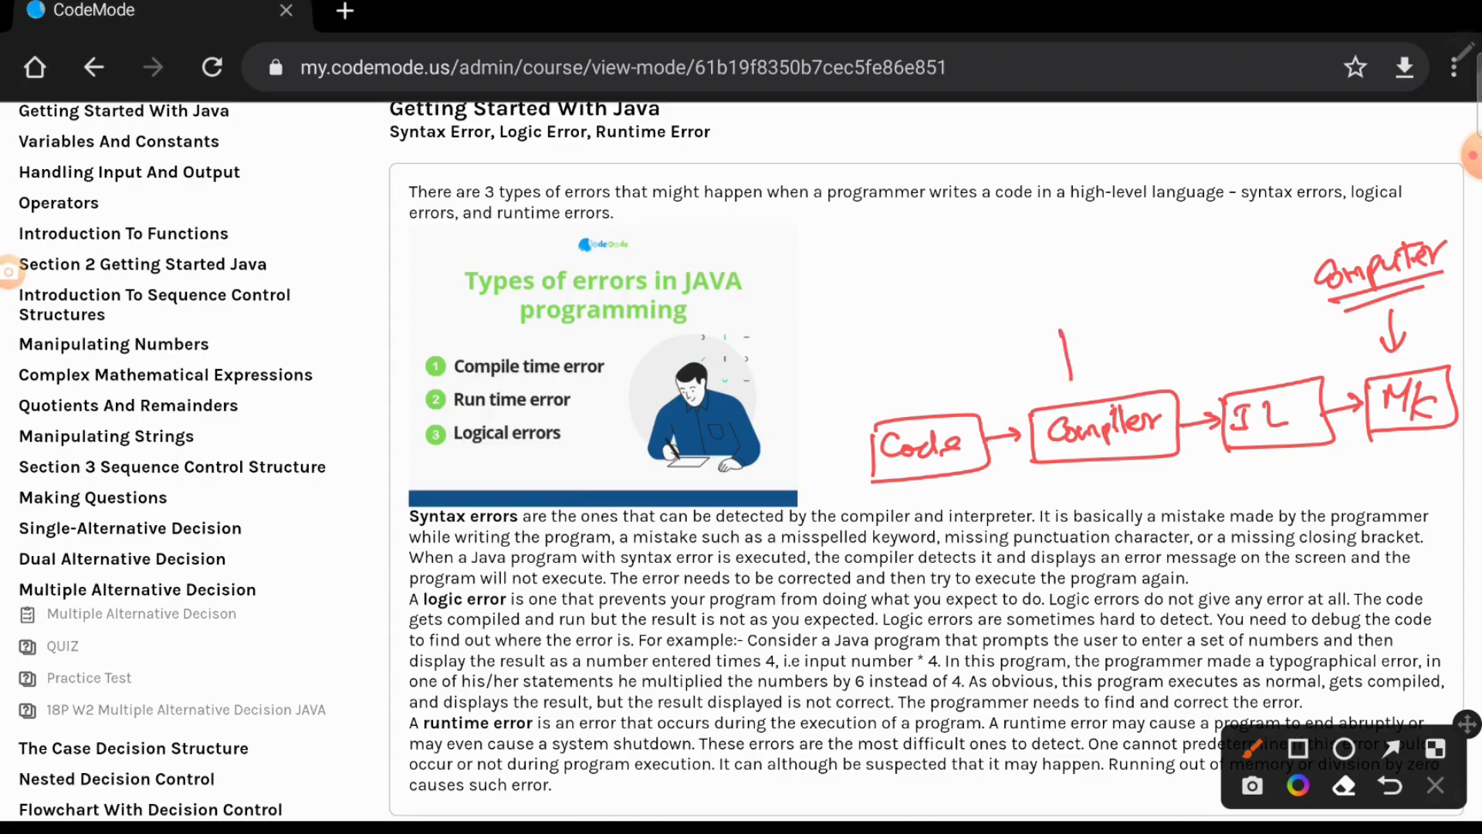
drag(1068, 340, 1066, 387)
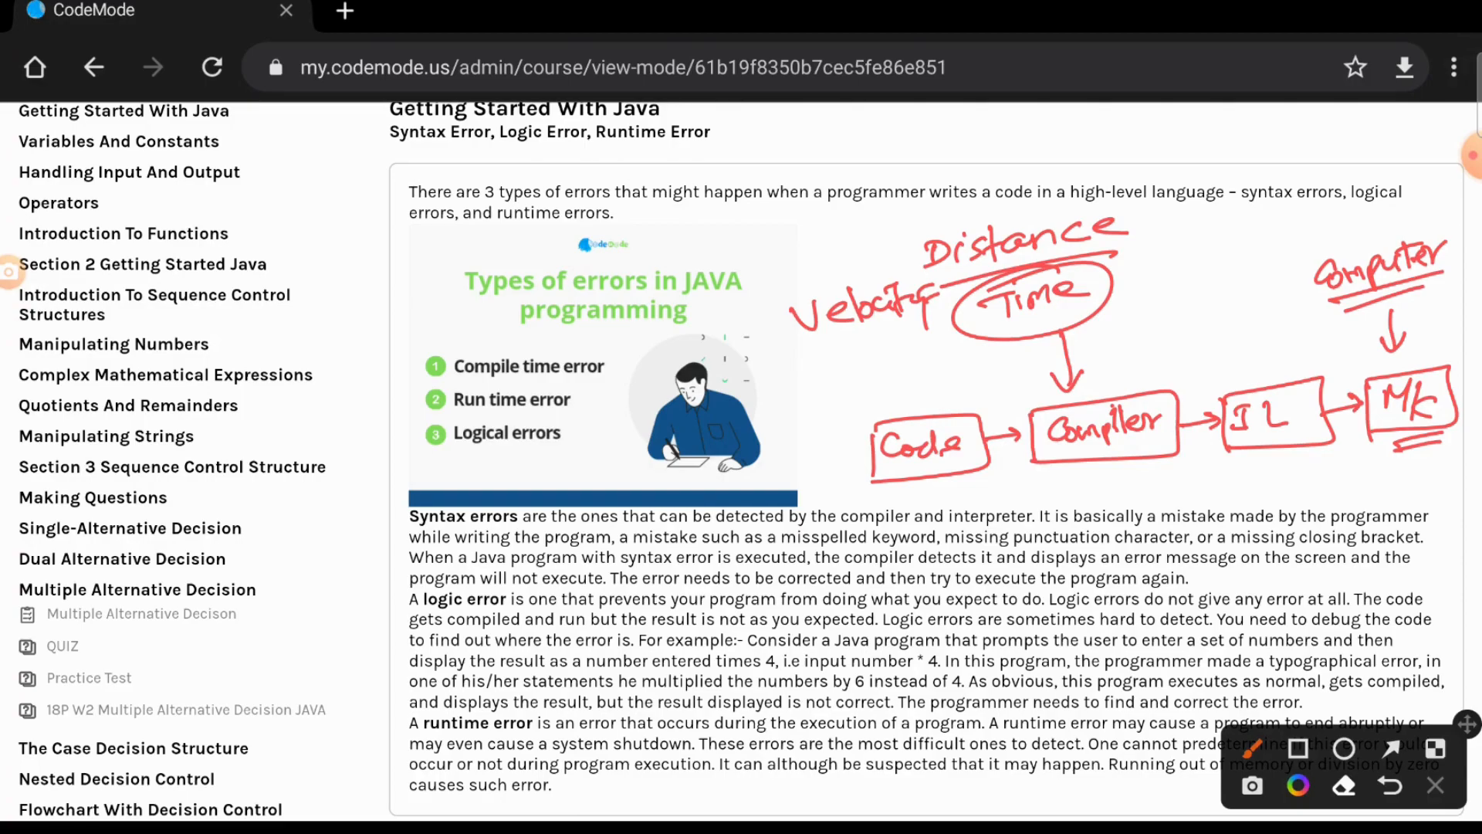
drag(1117, 301, 1153, 288)
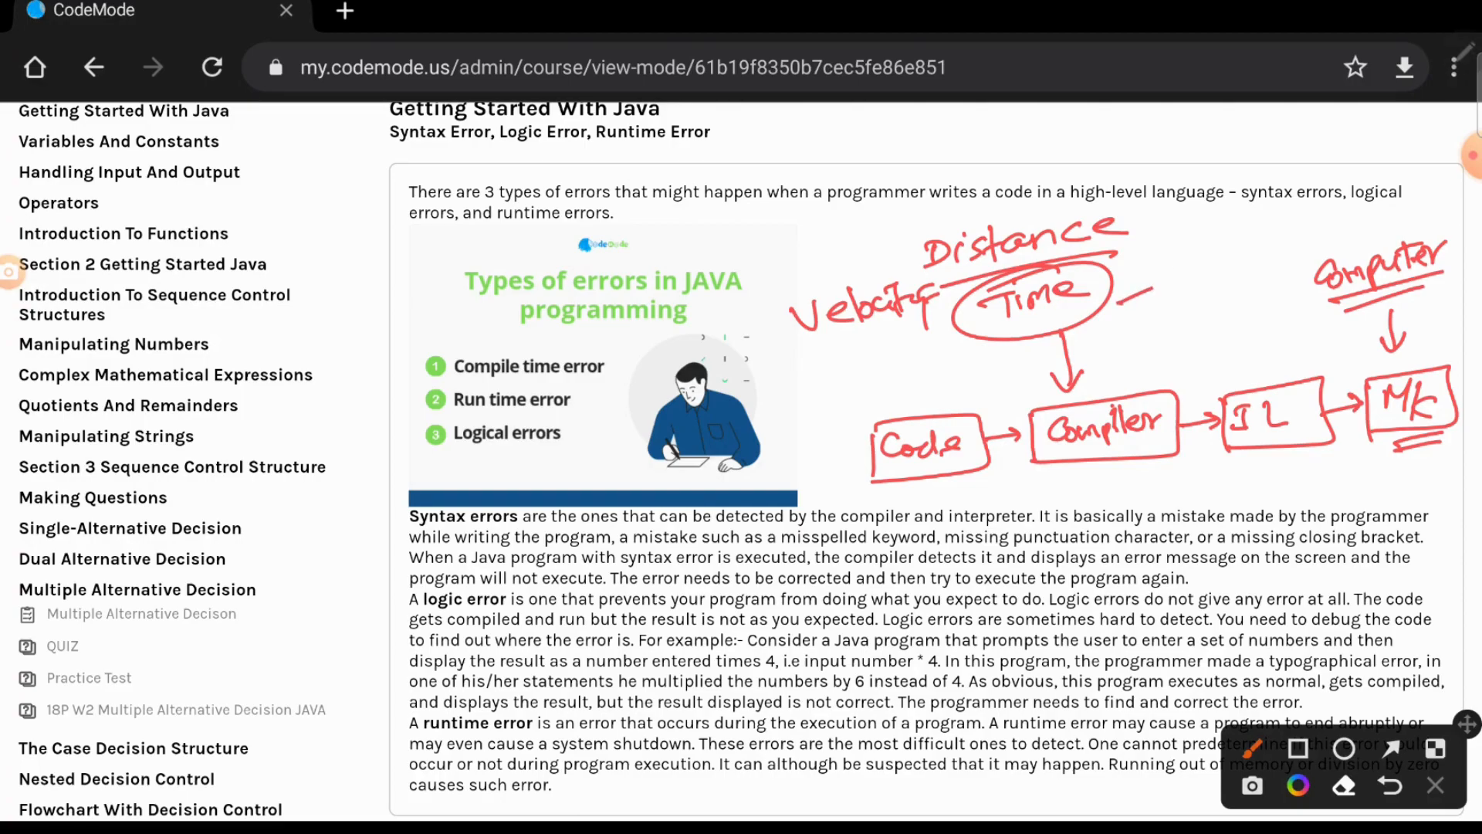